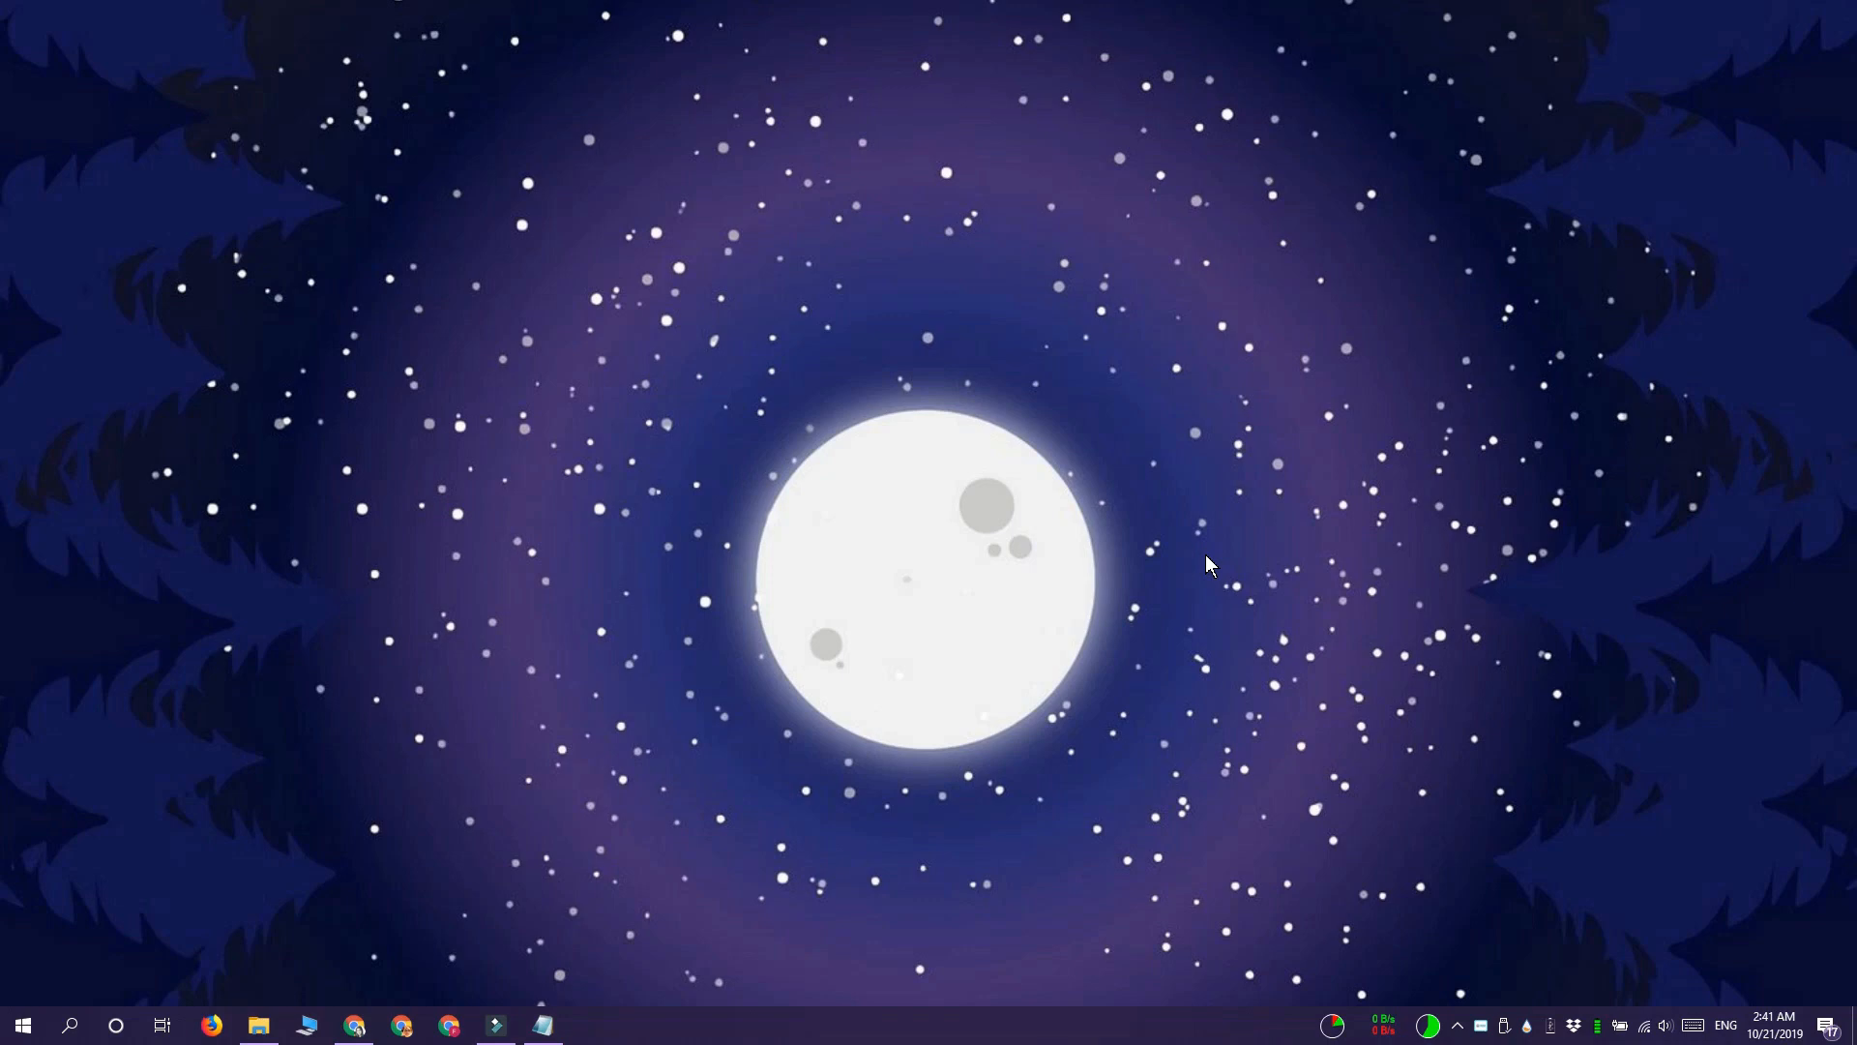
# Enter the remap line CapsLock::return in a new Notepad document and highlight its words
pyautogui.click(362, 1025)
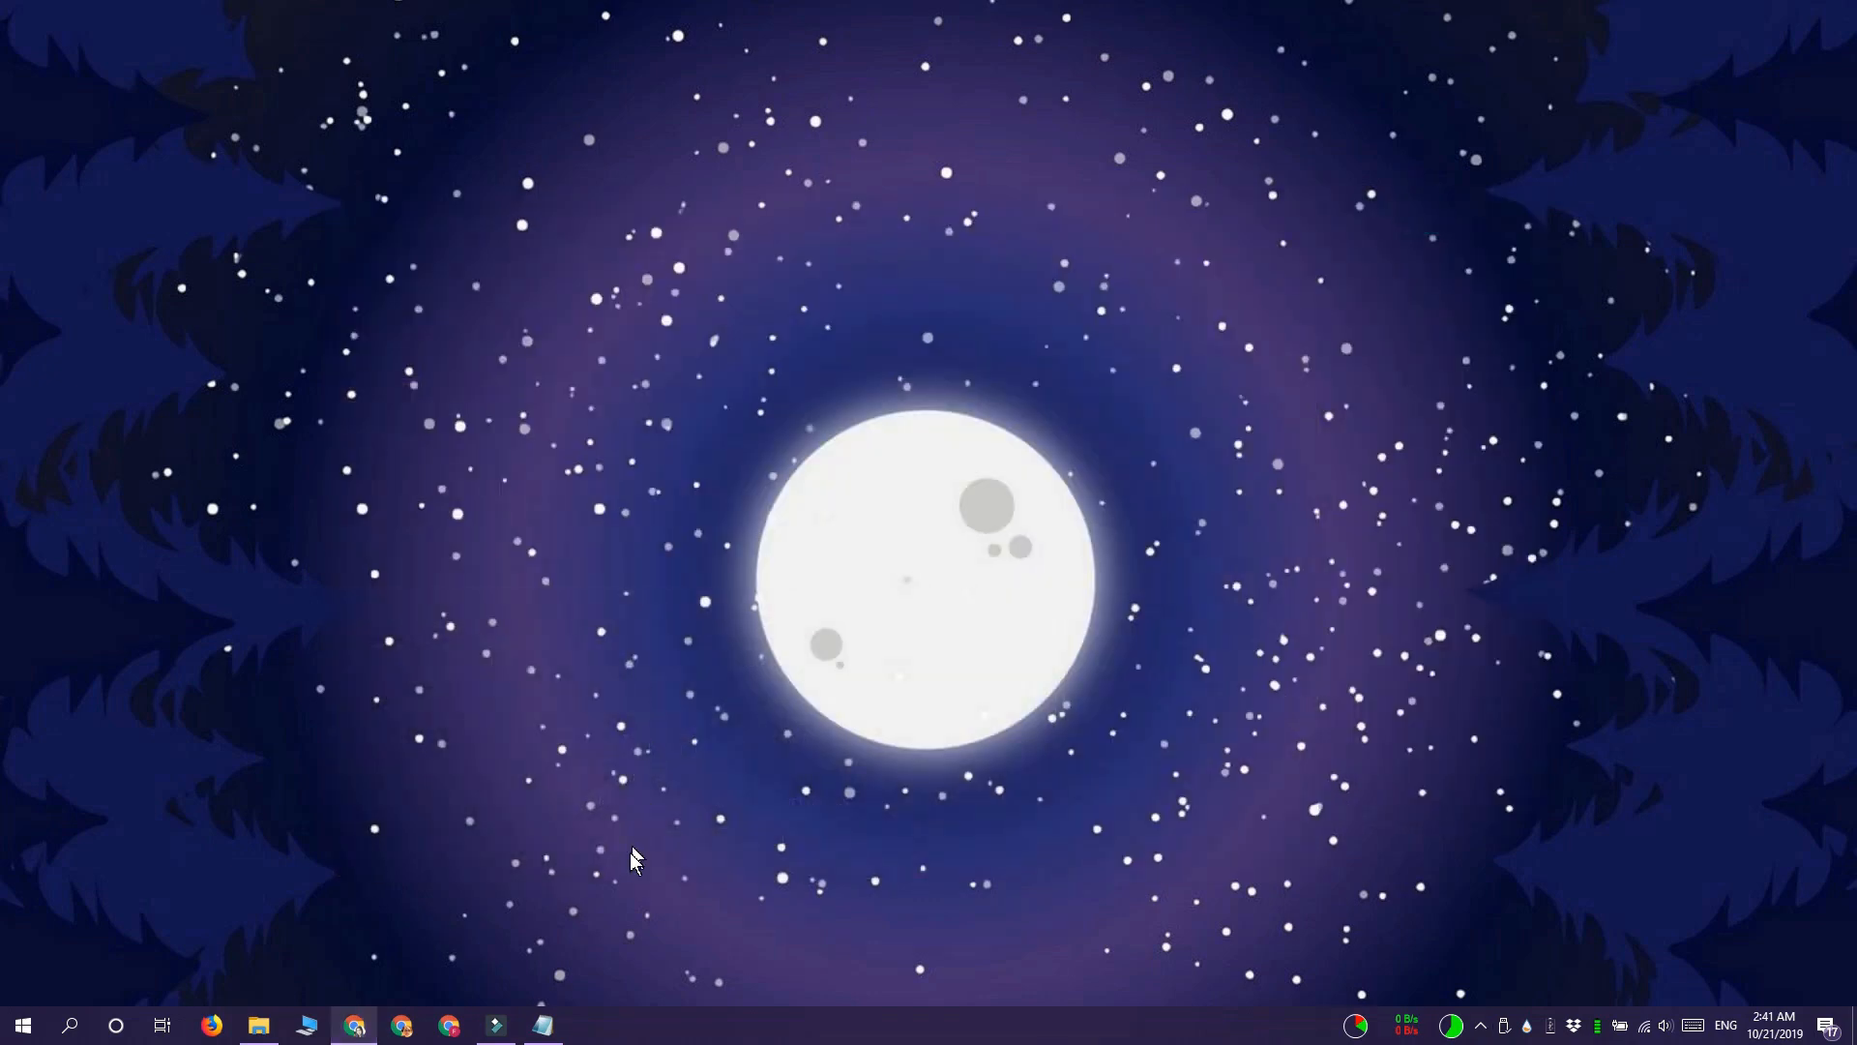
pyautogui.moveTo(635, 882)
pyautogui.write('CapsLock::return')
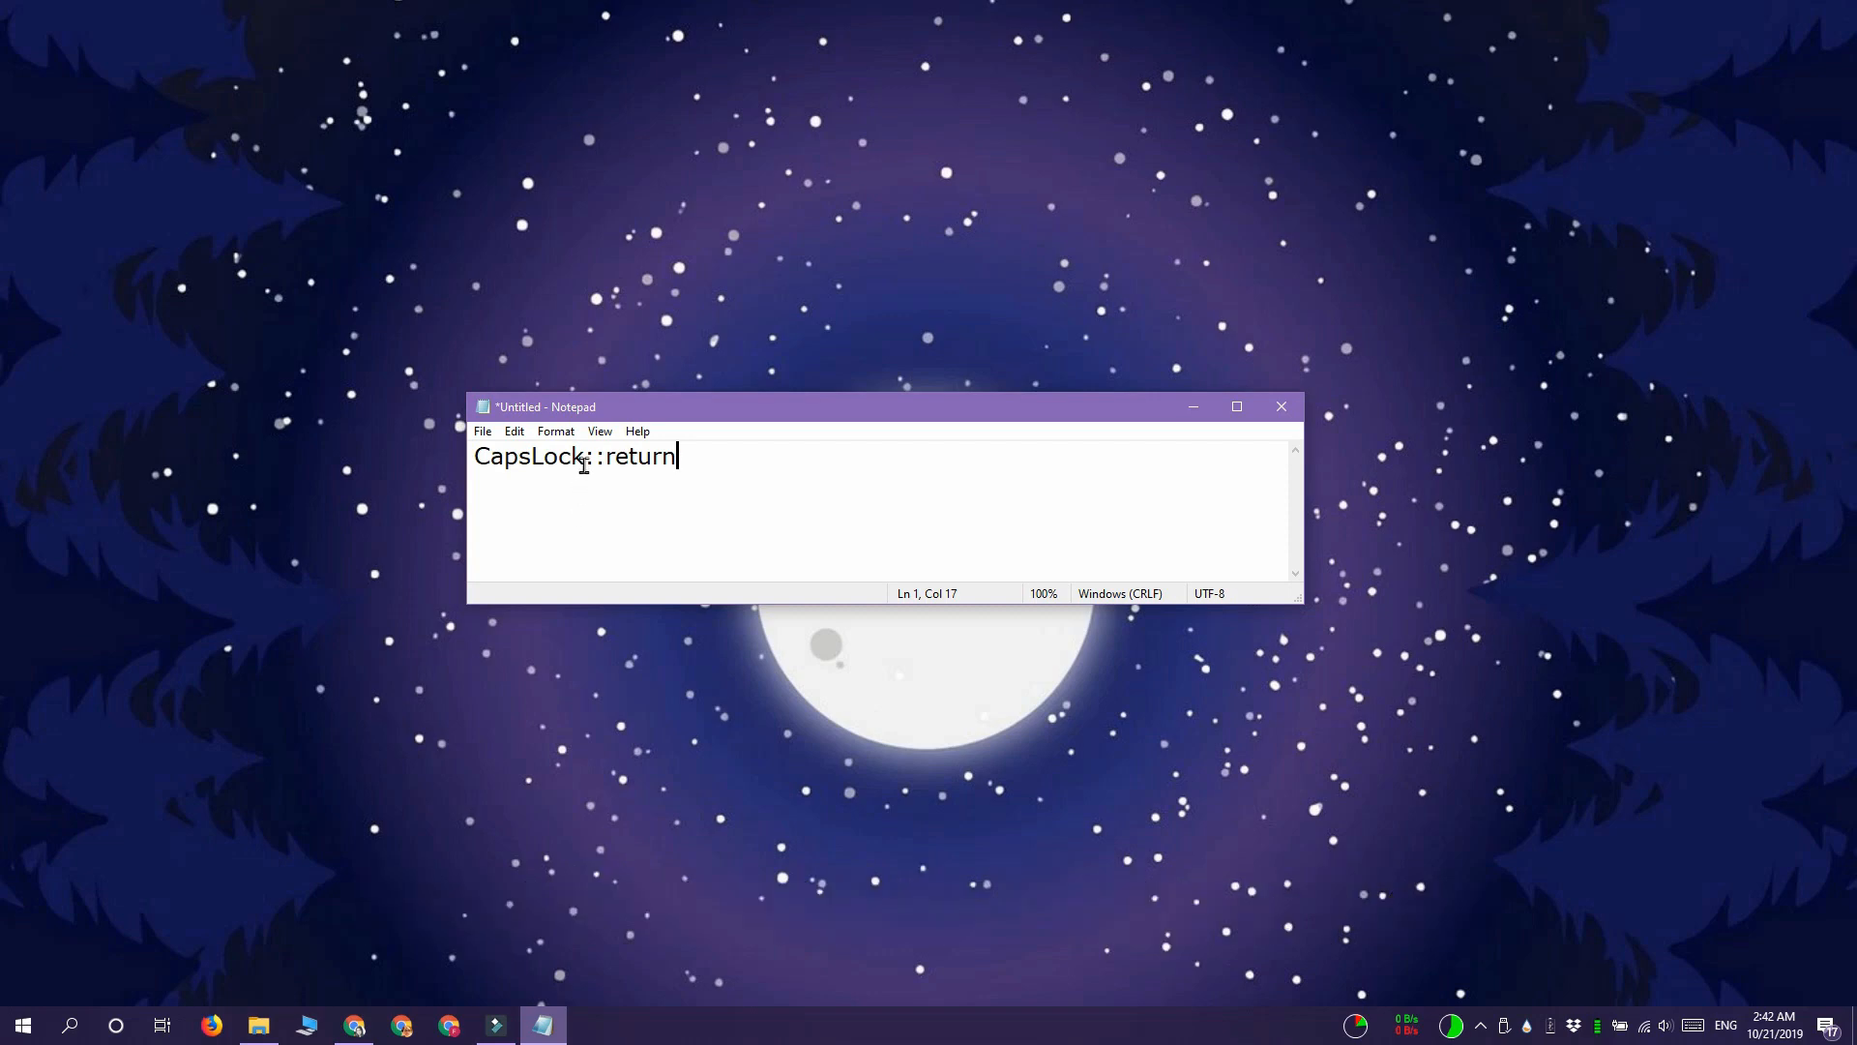
pyautogui.doubleClick(530, 457)
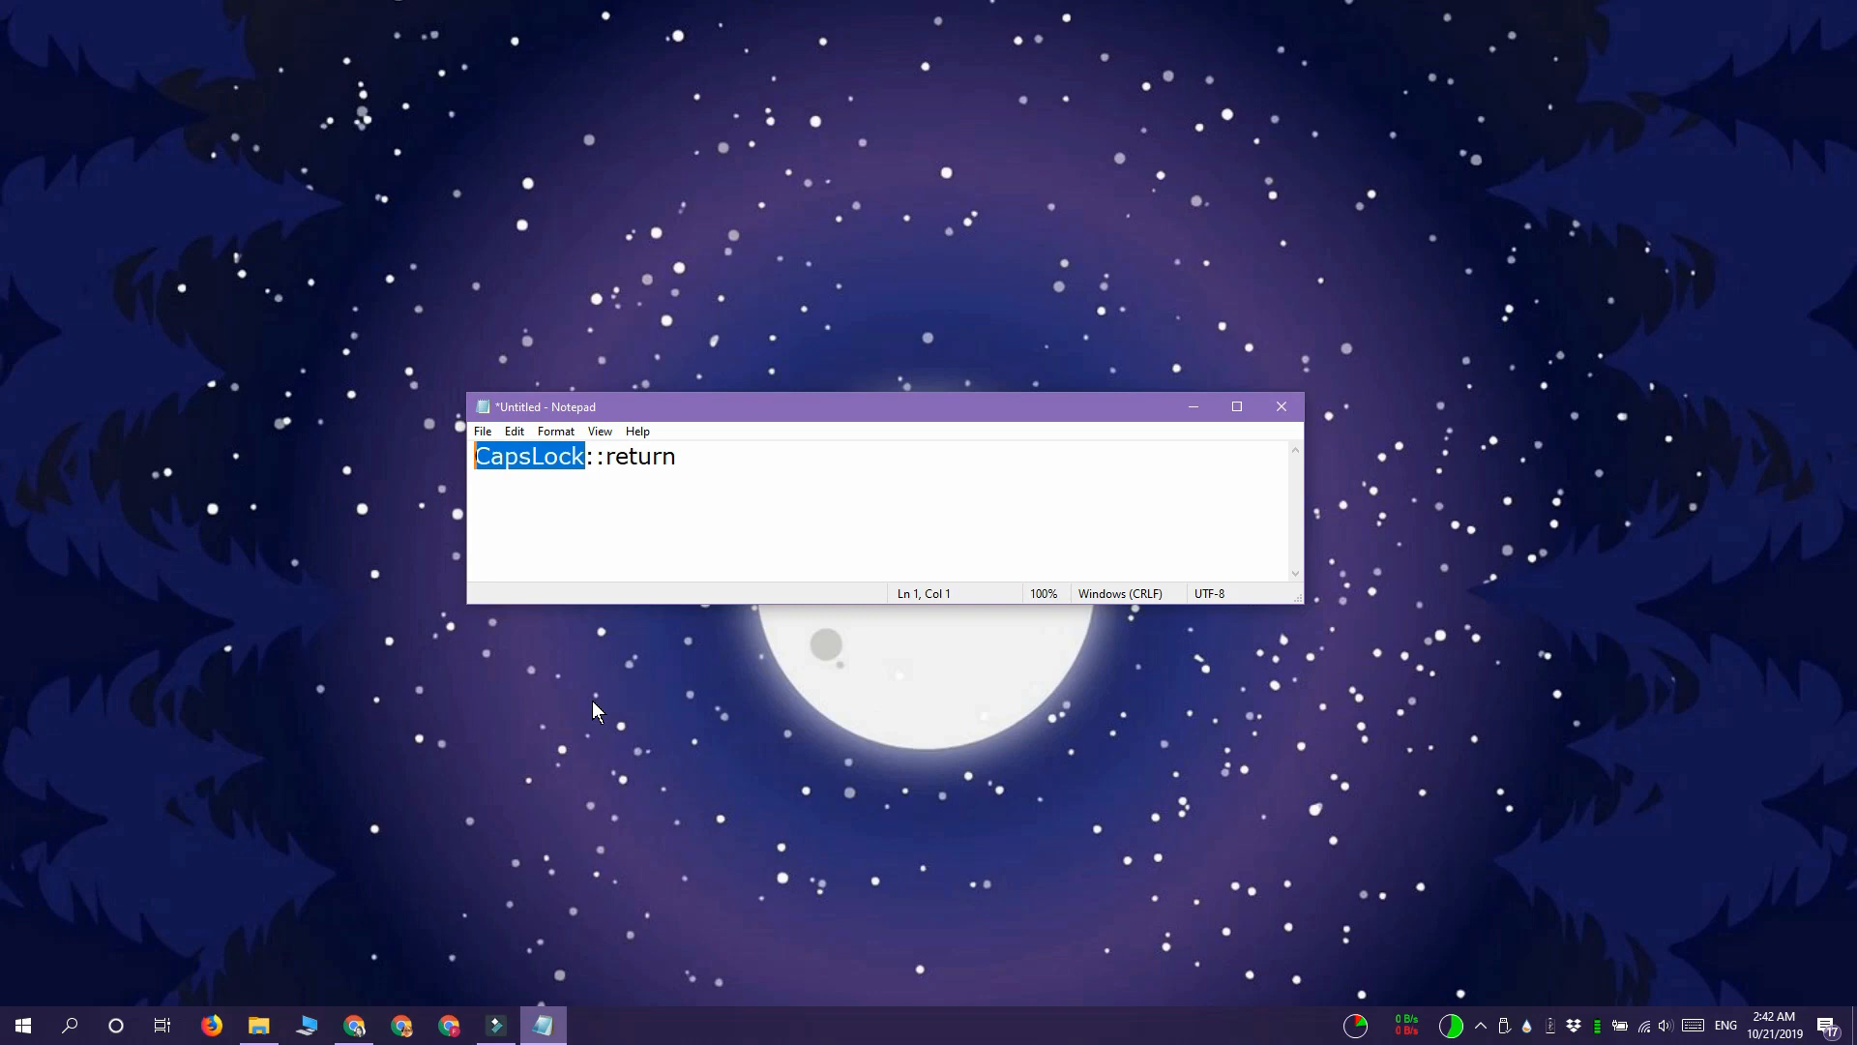
pyautogui.doubleClick(642, 457)
pyautogui.write('capstoenter.ahk')
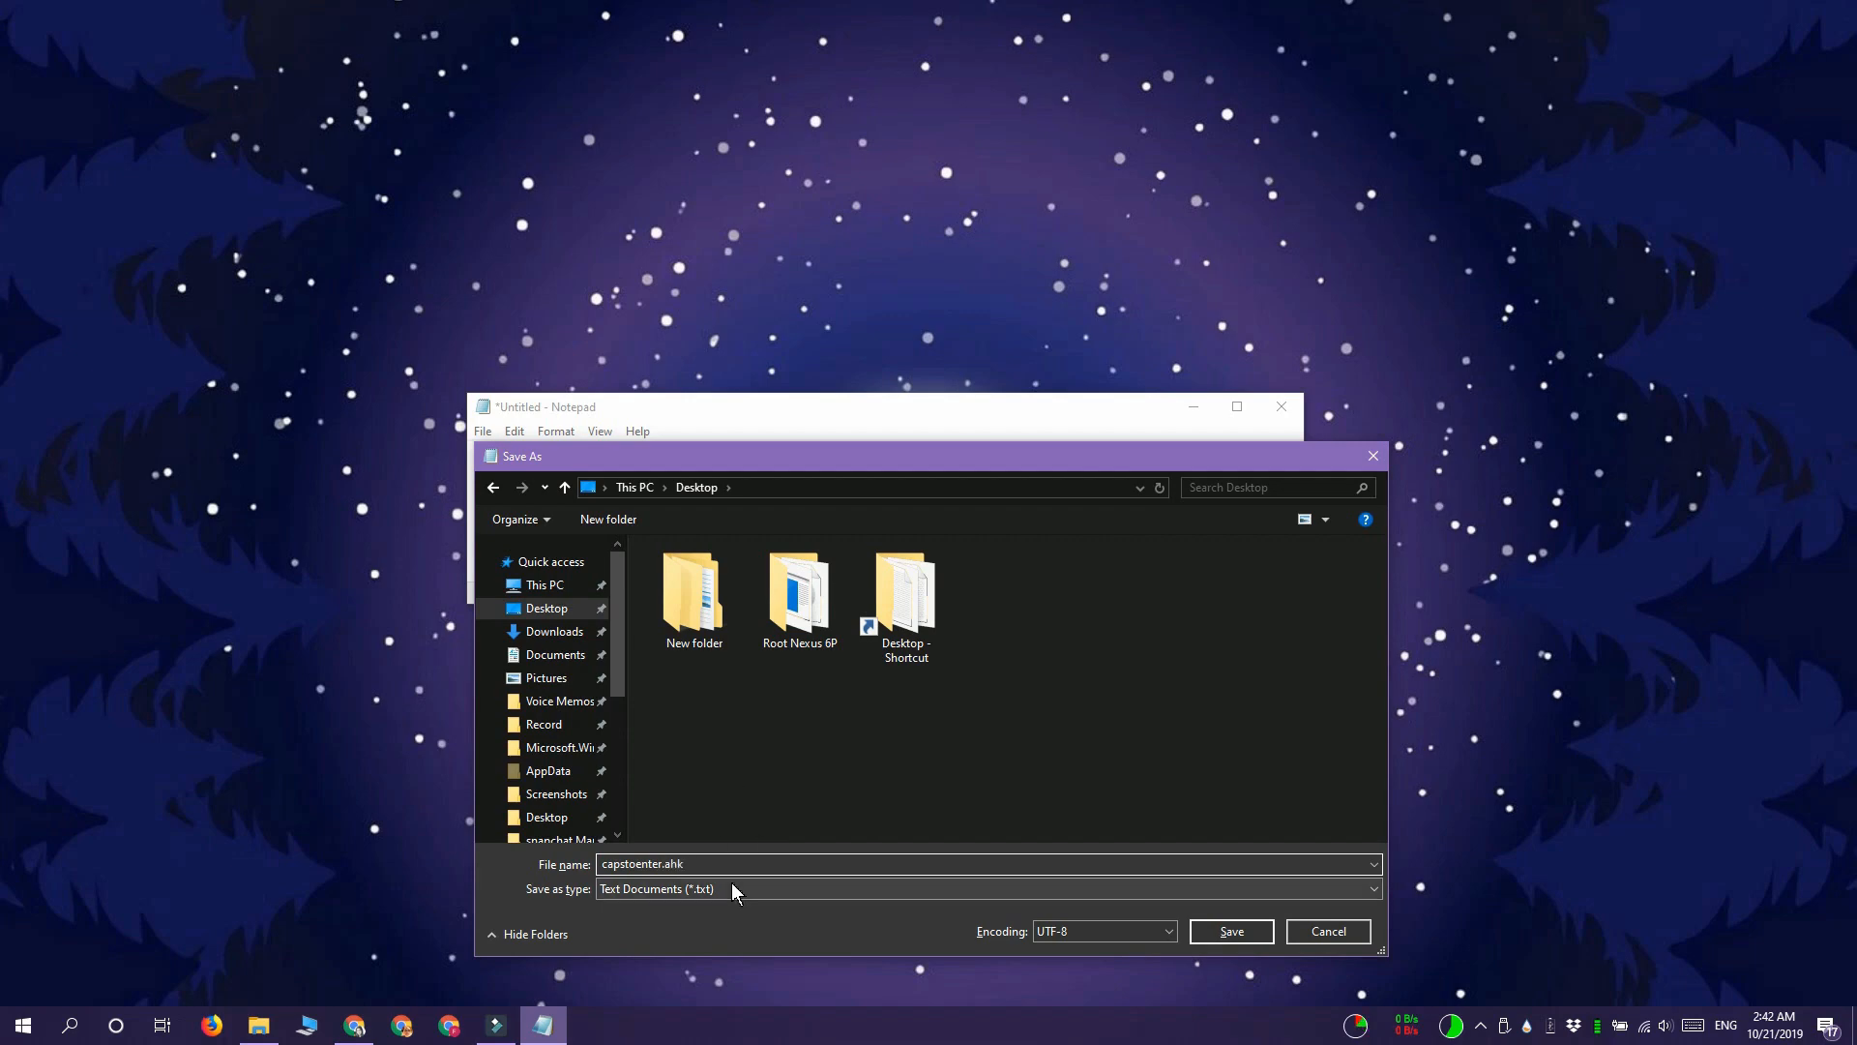
# Save the script to the Desktop as capstoenter.ahk with Save as type All Files
pyautogui.click(1230, 931)
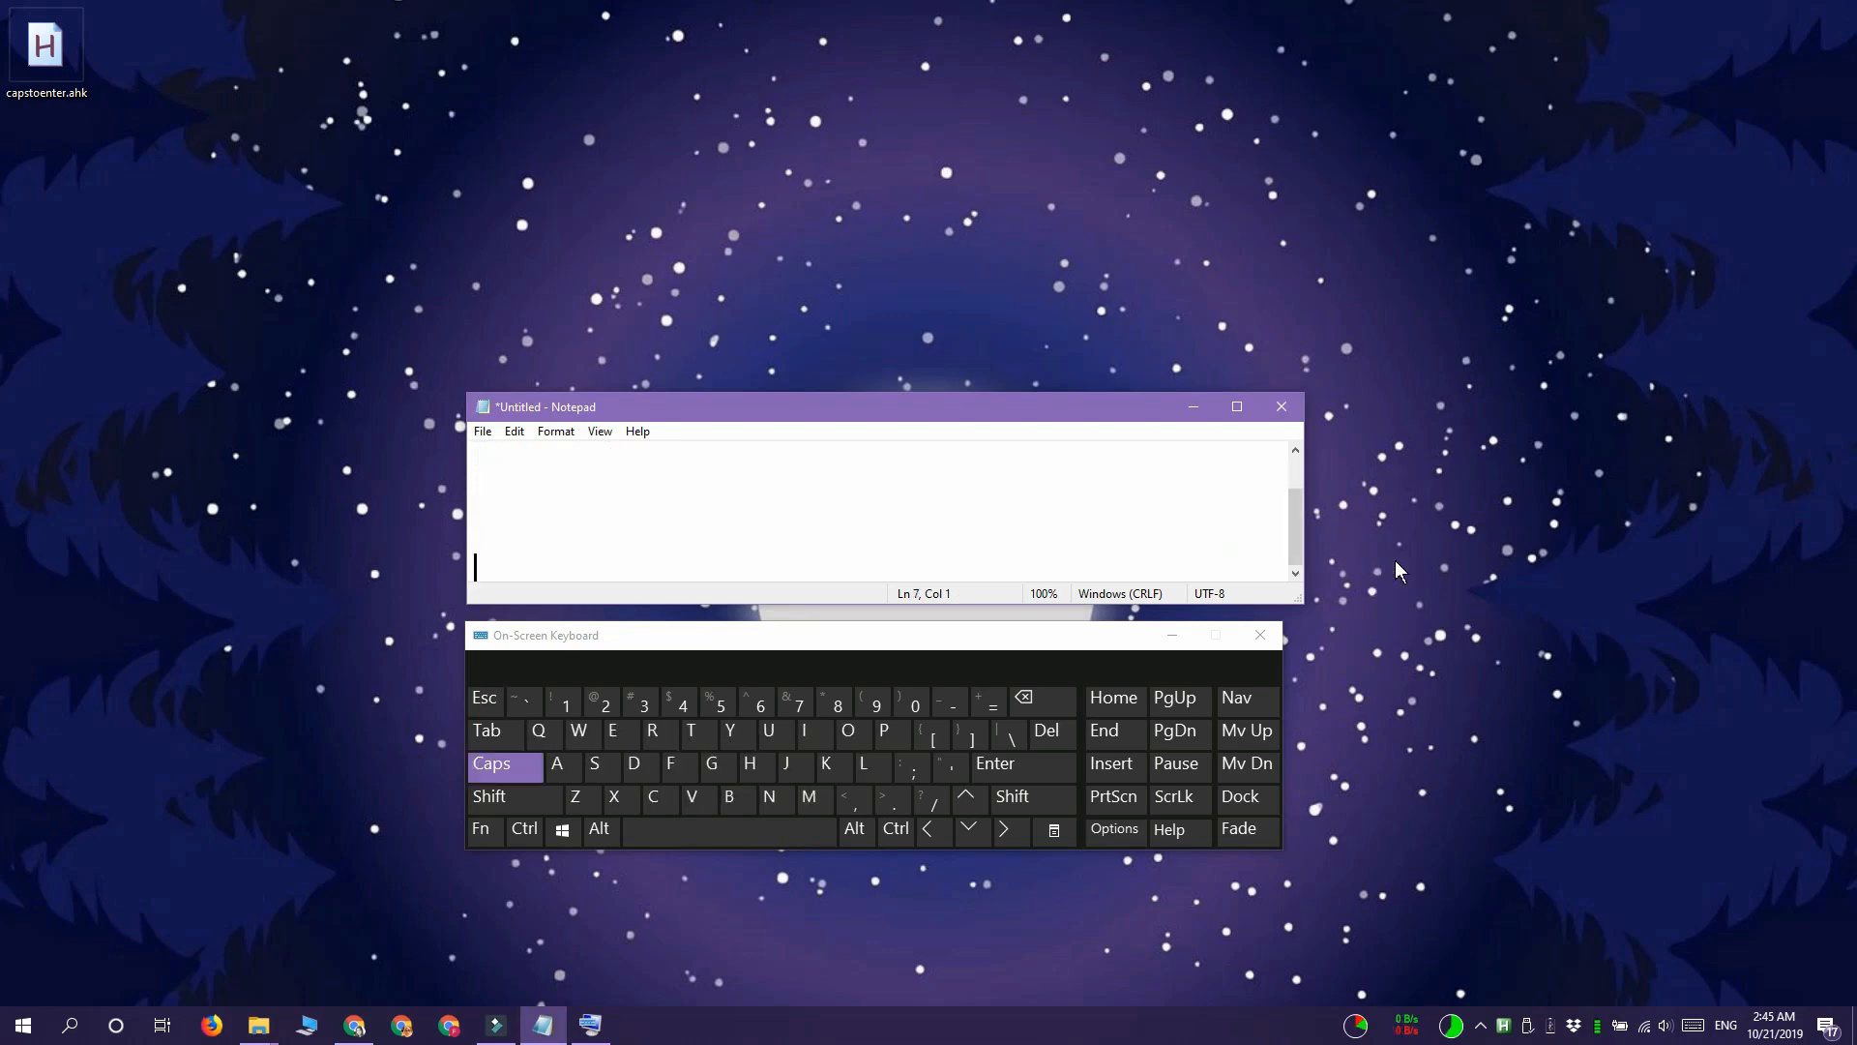
# Write 'this is a test' and hit Caps on the On-Screen Keyboard to insert several new lines
pyautogui.write('this is a test')
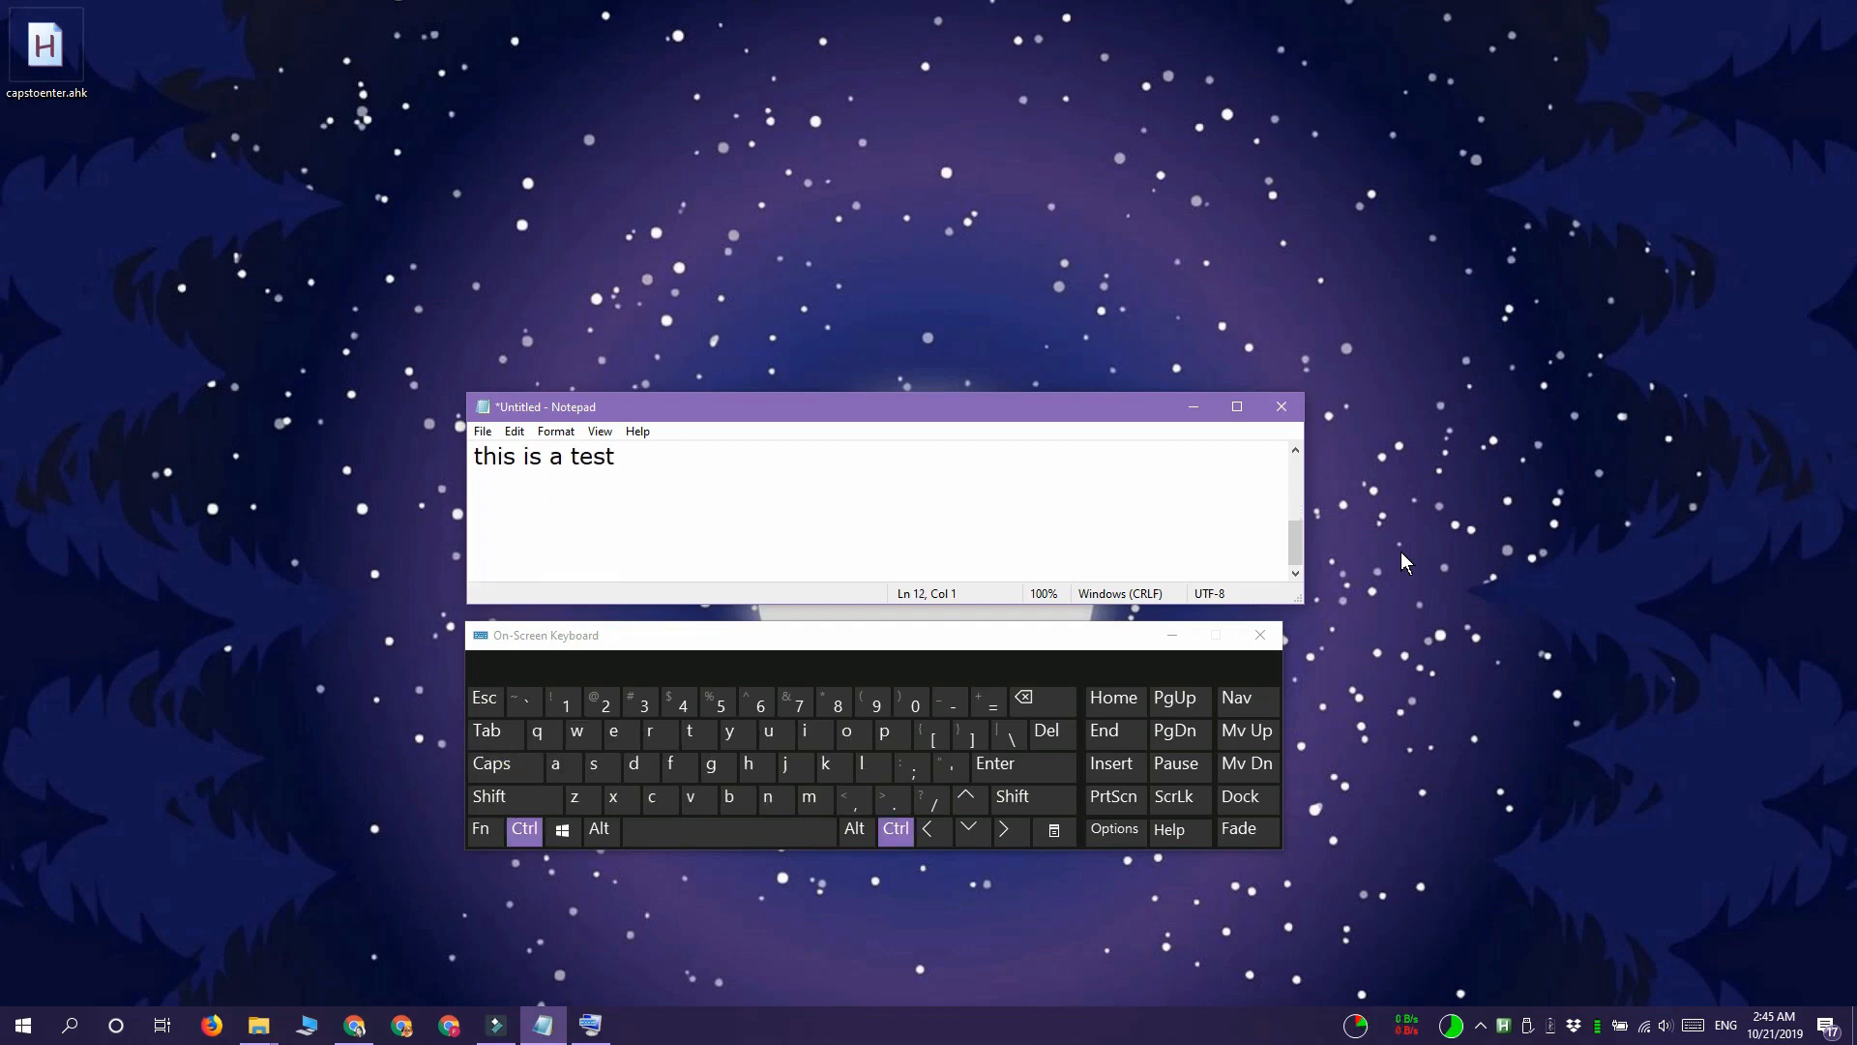
pyautogui.click(489, 762)
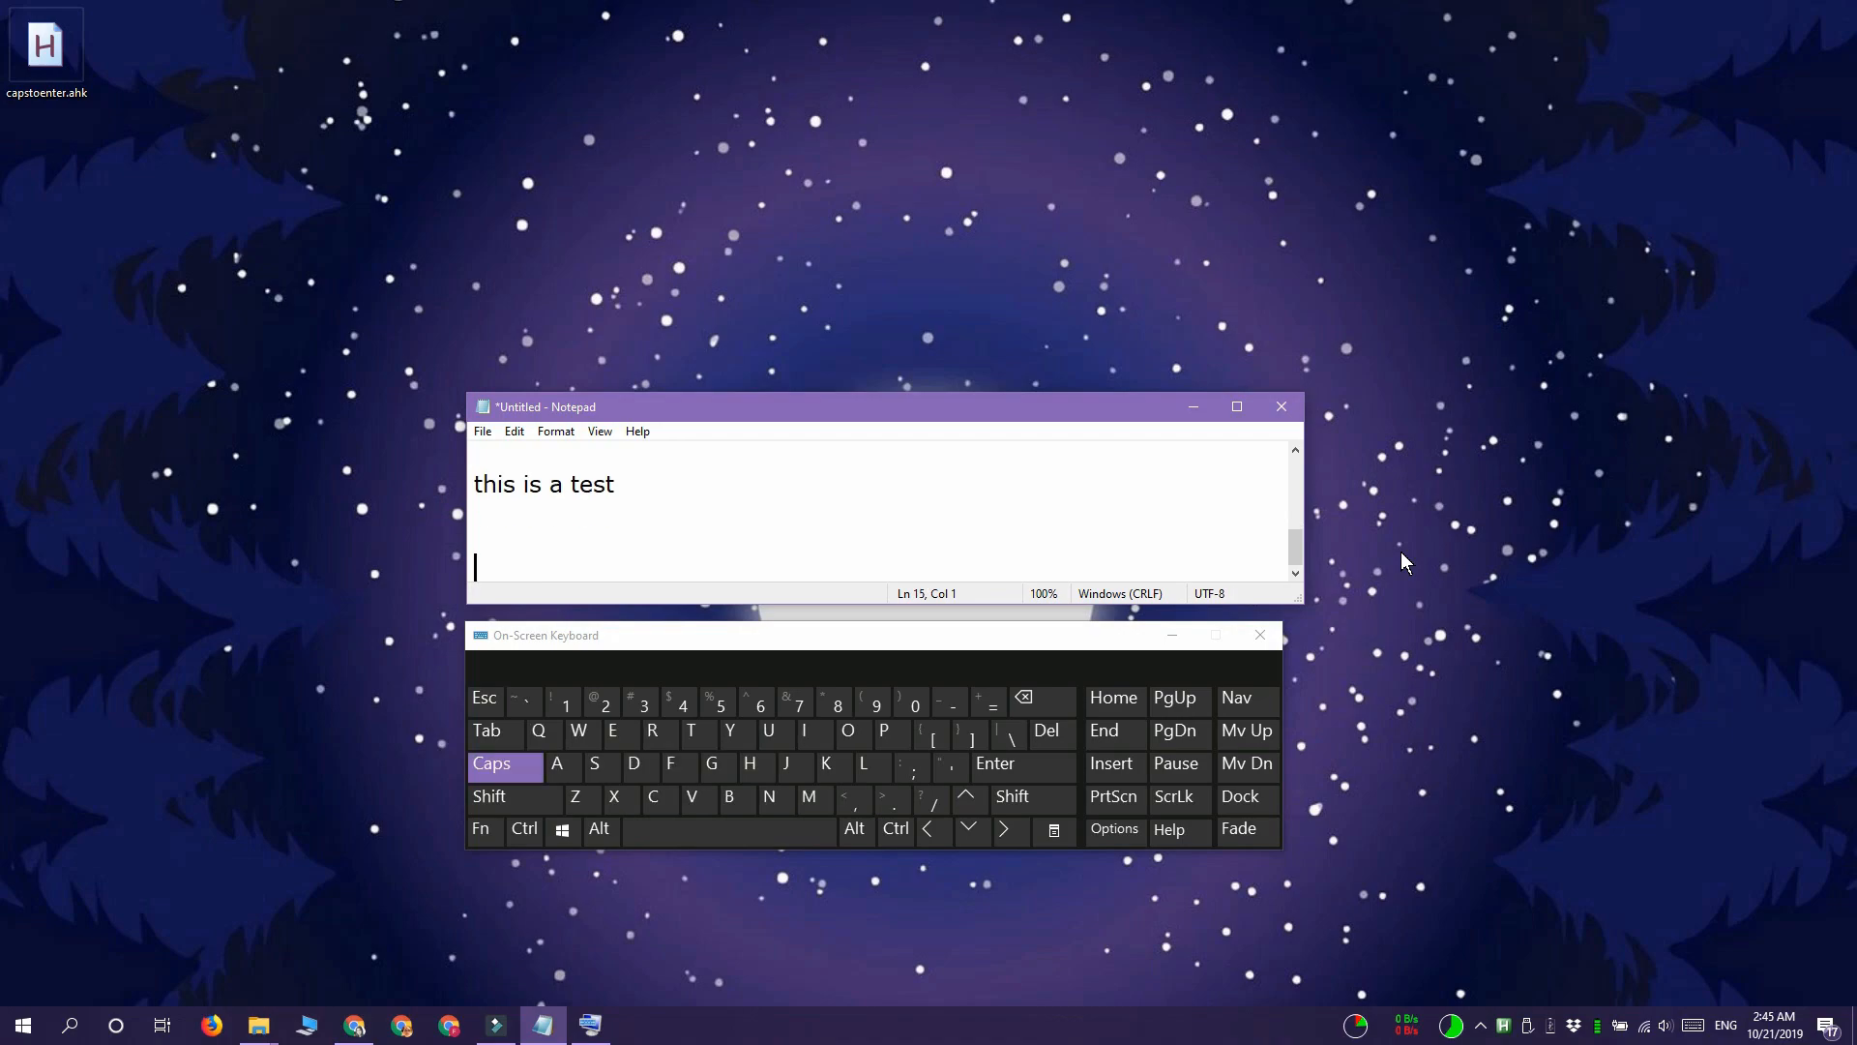
pyautogui.click(489, 762)
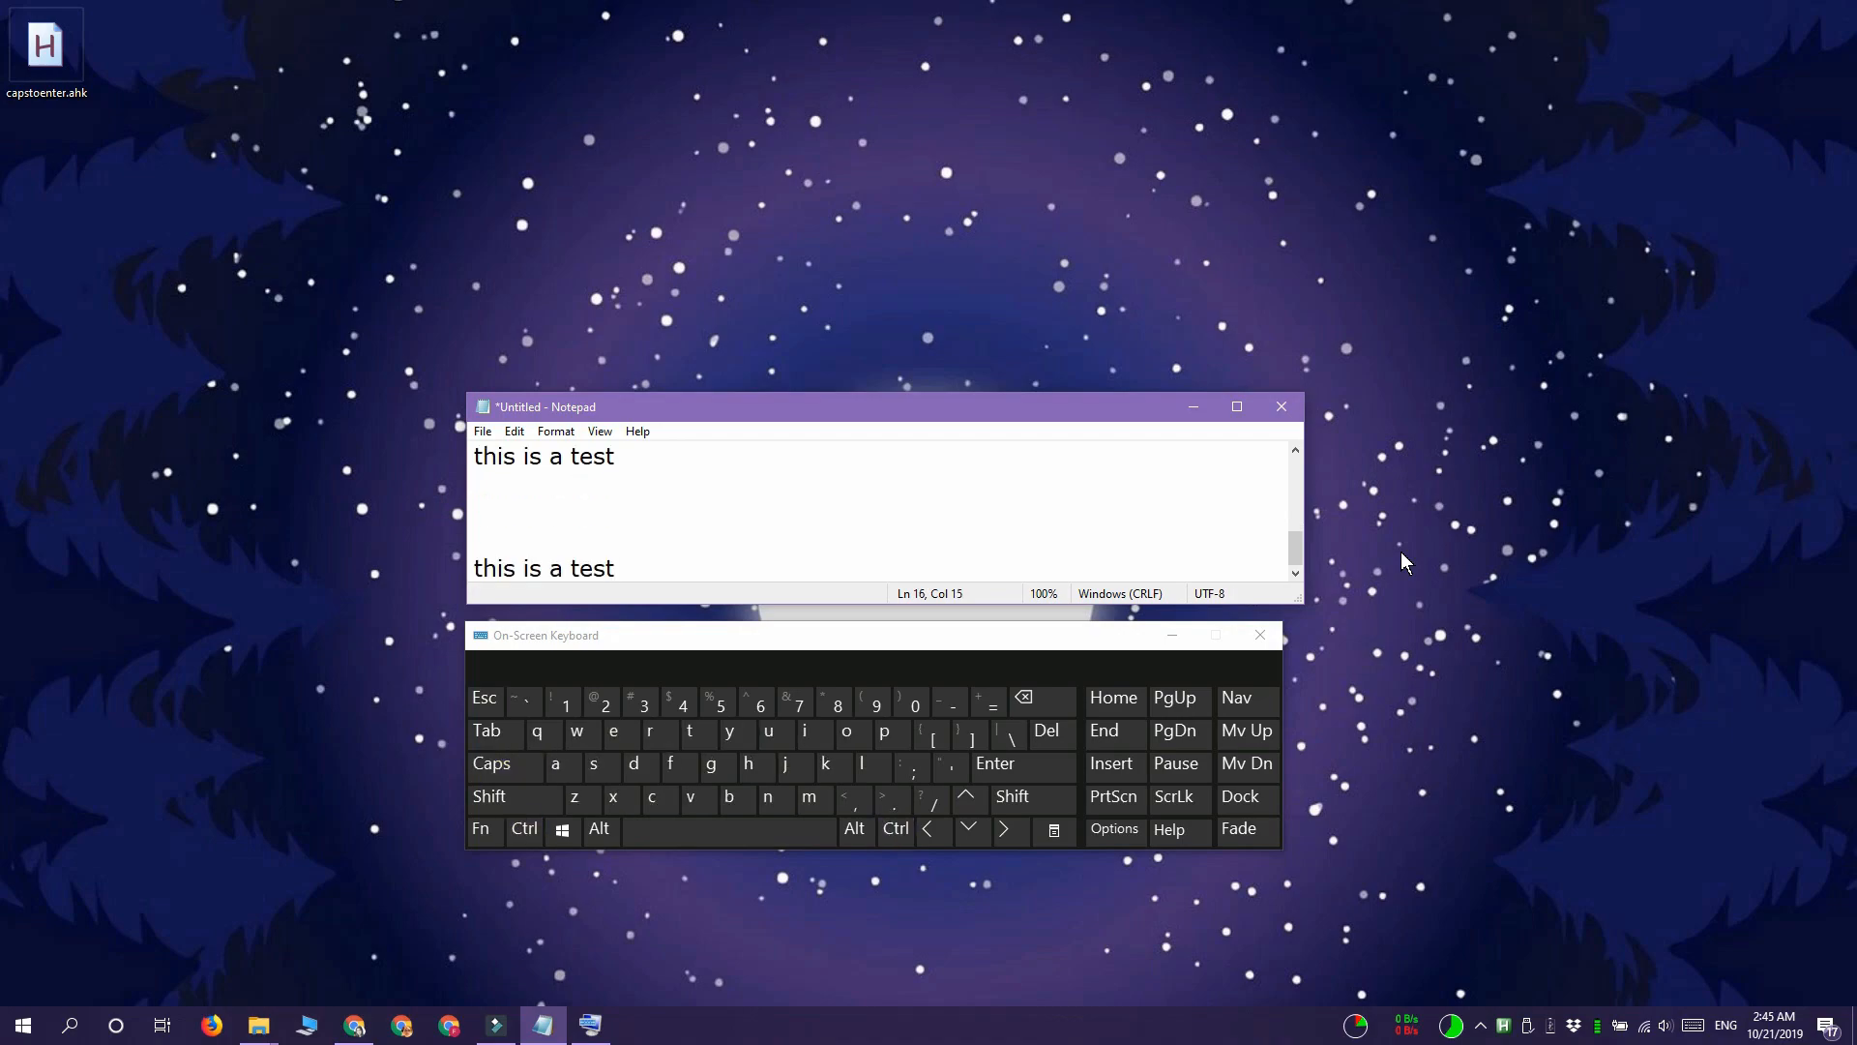
pyautogui.click(491, 762)
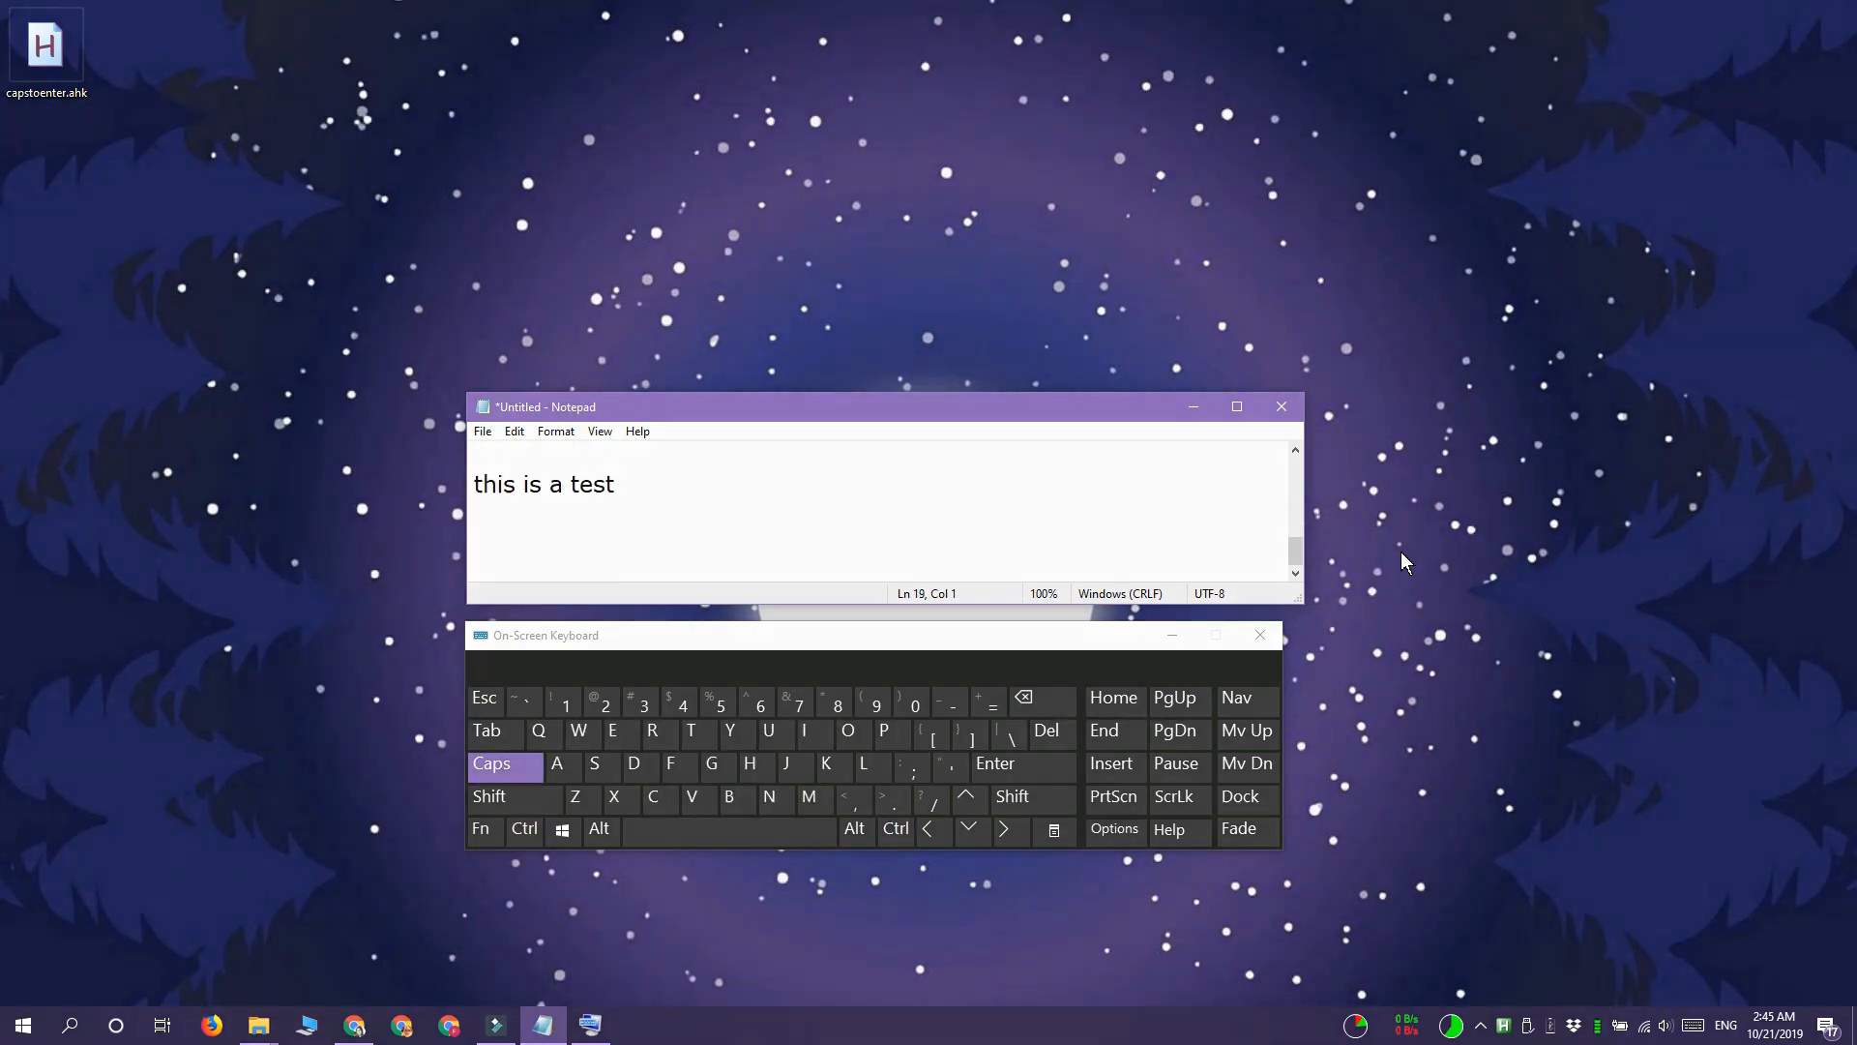